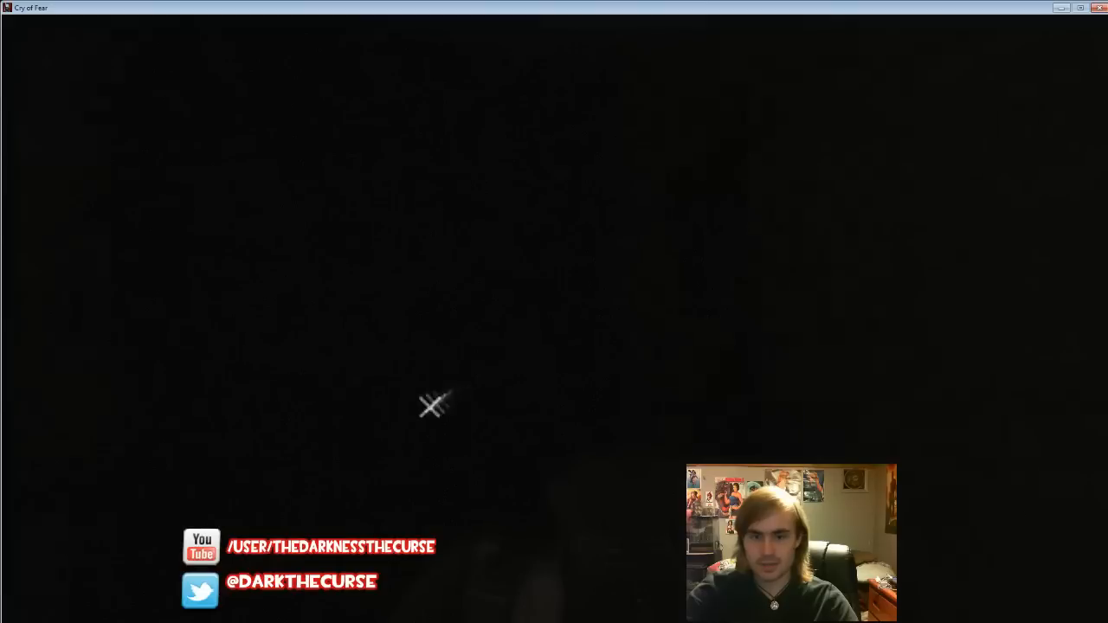
mouse_move(554, 347)
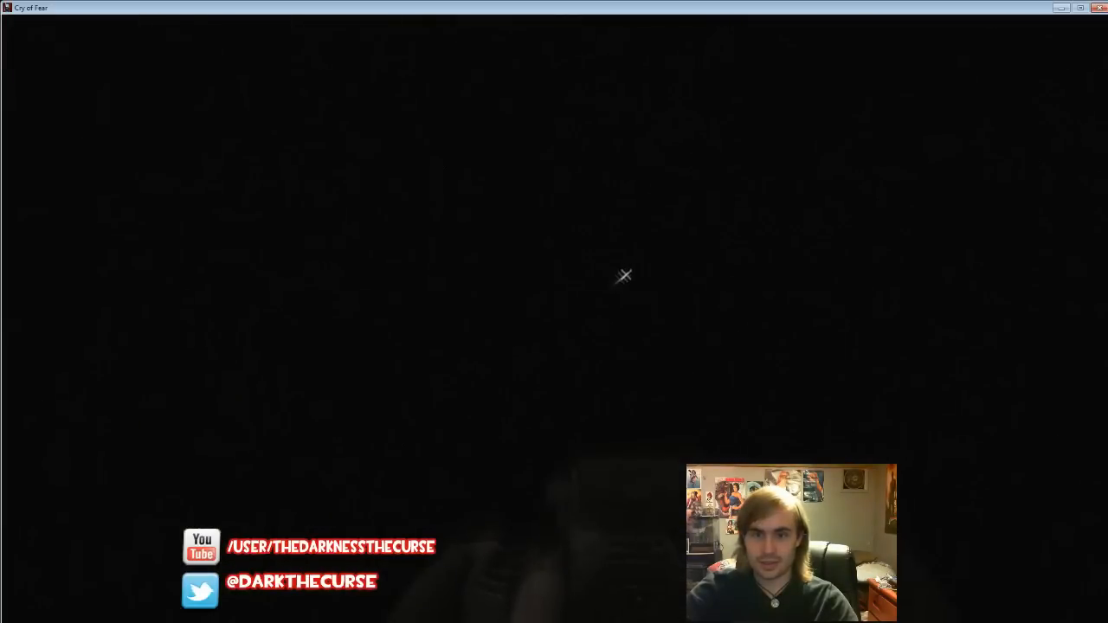
mouse_move(614, 303)
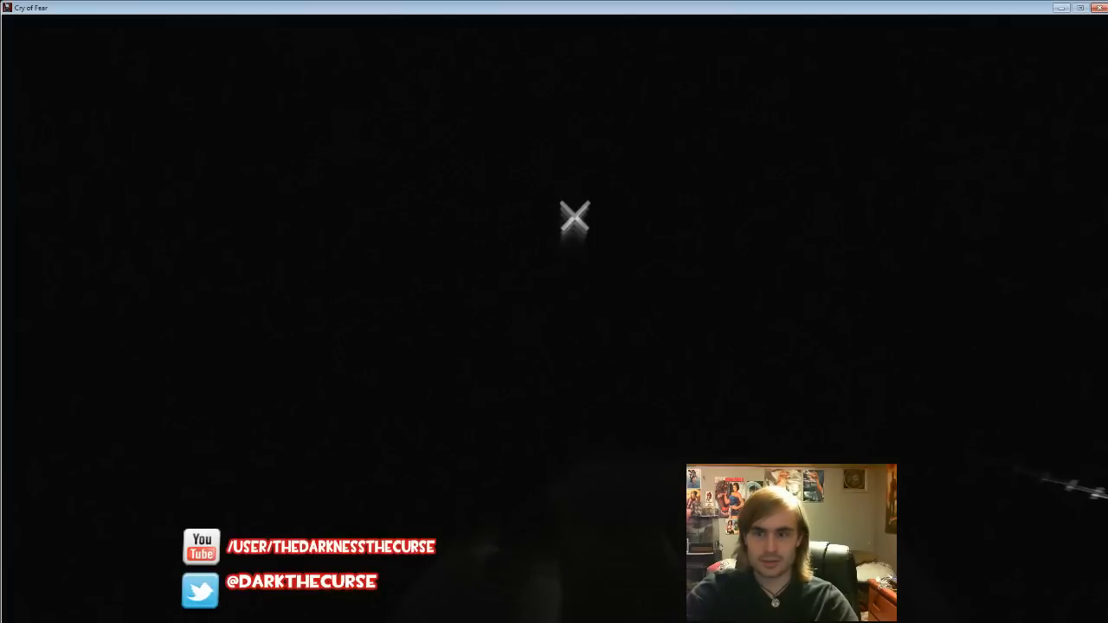
mouse_move(579, 355)
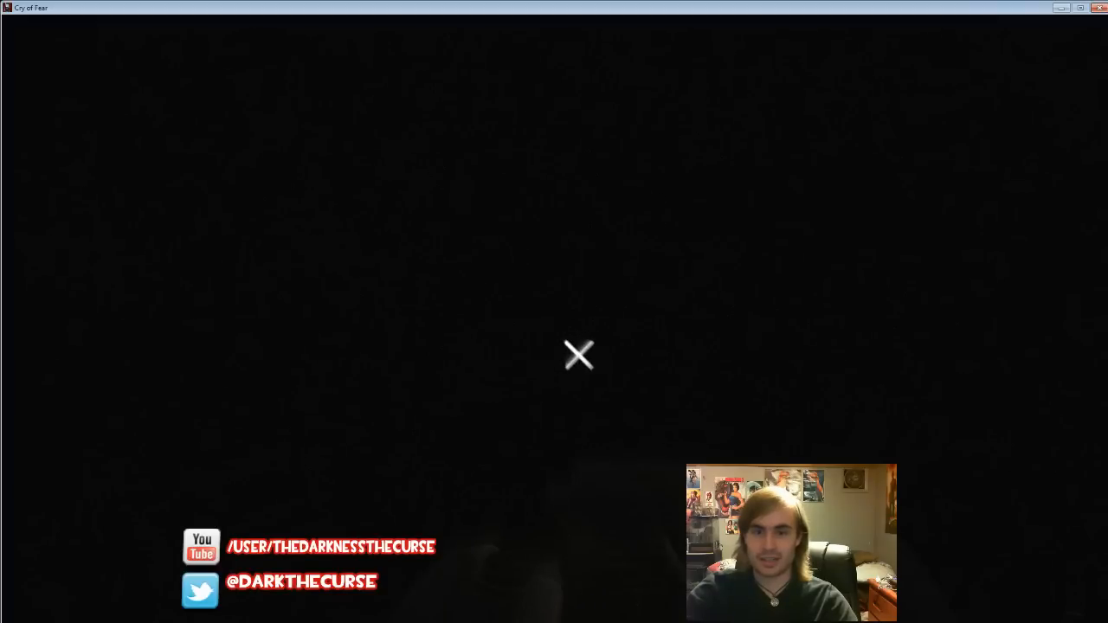